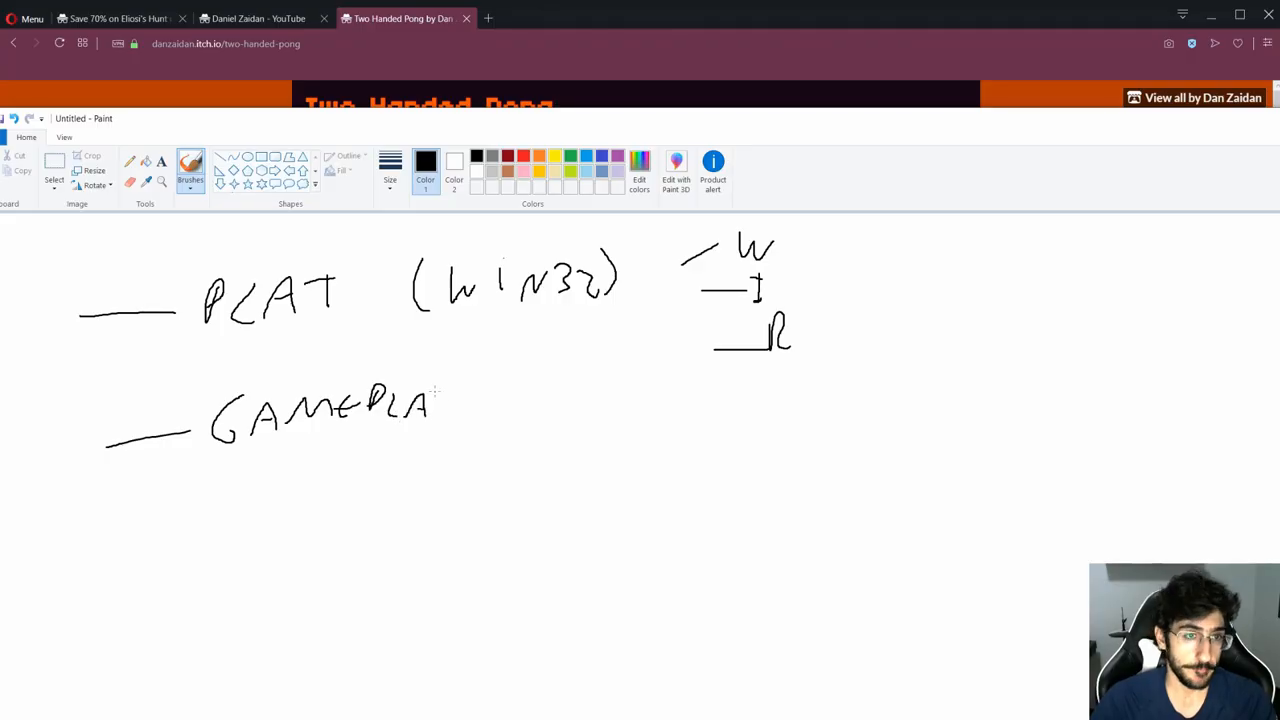
Sketch the GAMEPLAY heading in Paint, then launch build\win32_platform.exe from the prompt.
{"action": "left_click_drag", "start_coordinate": [430, 404], "coordinate": [456, 420]}
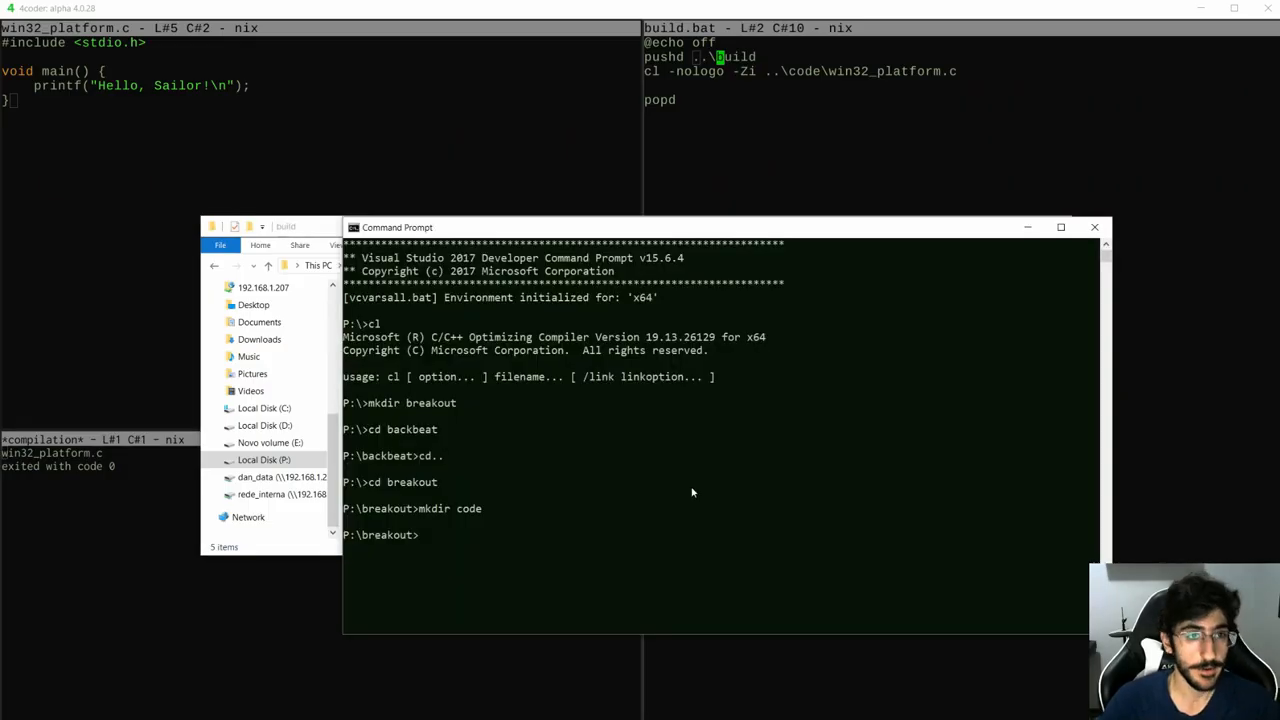
{"action": "type", "text": "build\\win32_platform.exe"}
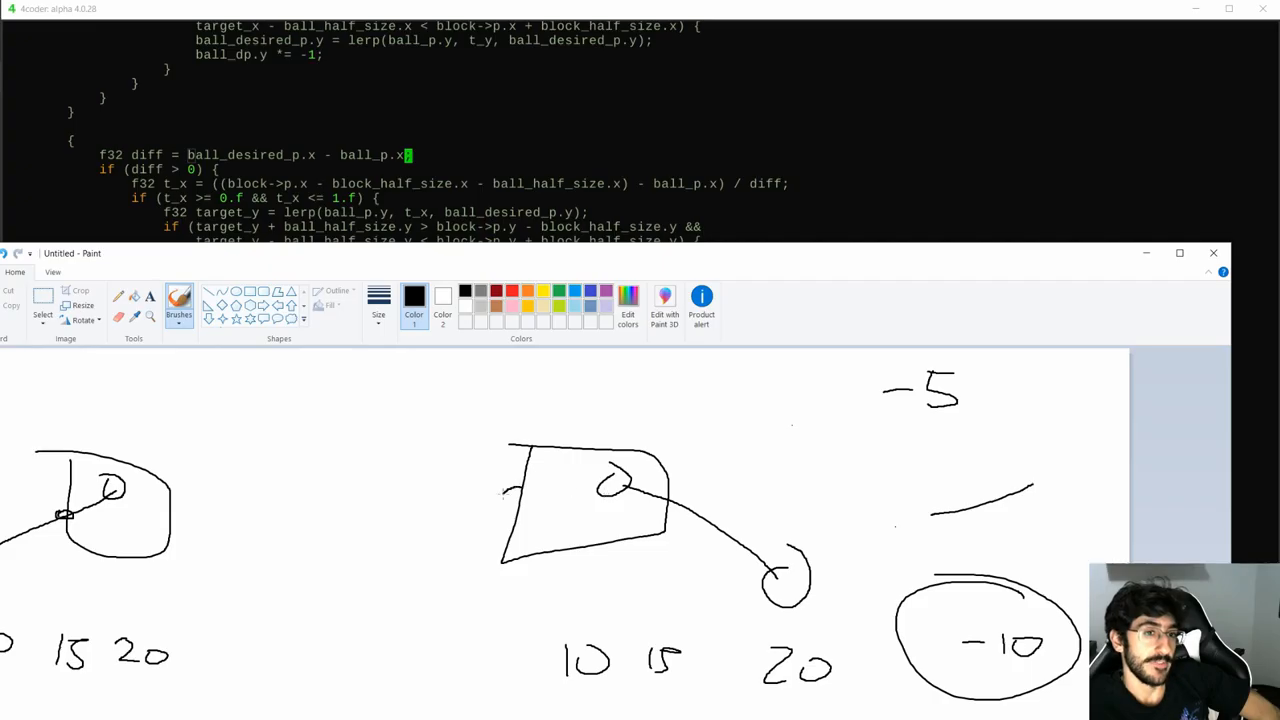
Sketch the ball striking the block's side edge in Paint.
{"action": "left_click_drag", "start_coordinate": [510, 480], "coordinate": [524, 504]}
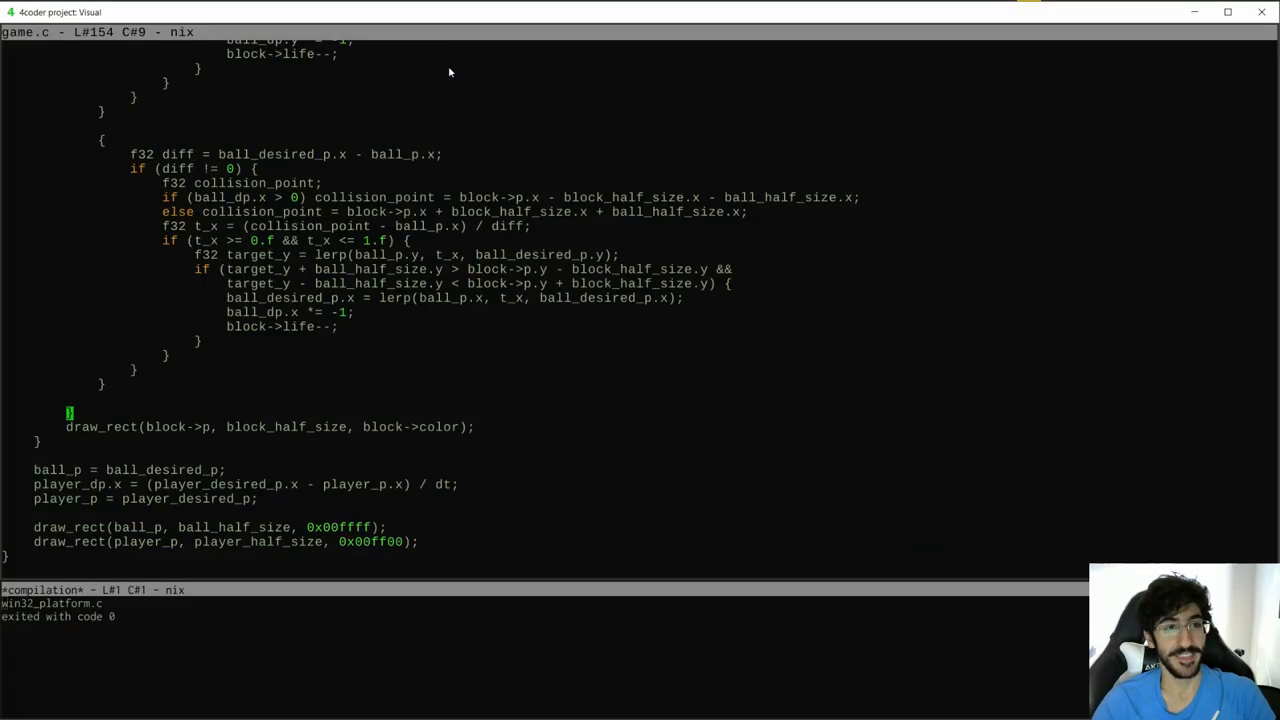
{"action": "mouse_move", "coordinate": [476, 340]}
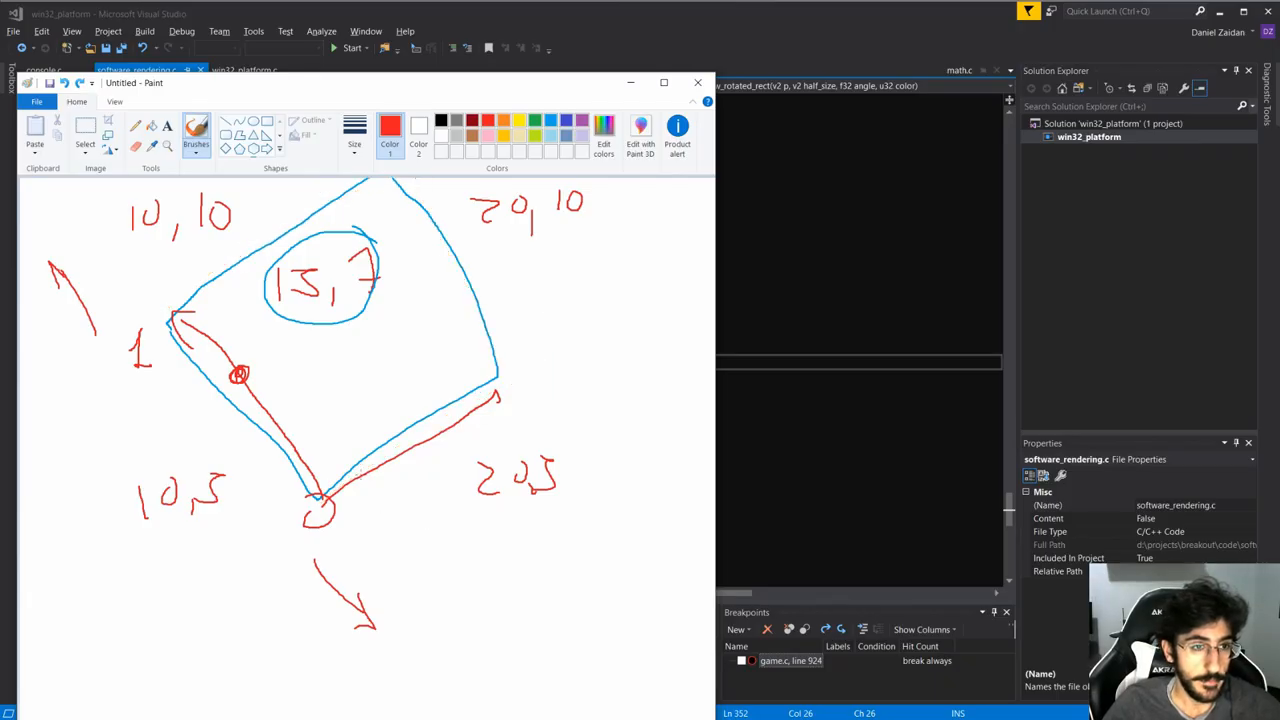
Undo the last stroke in the rotated-rect diagram and return to software_rendering.c.
{"action": "key", "text": "ctrl+z"}
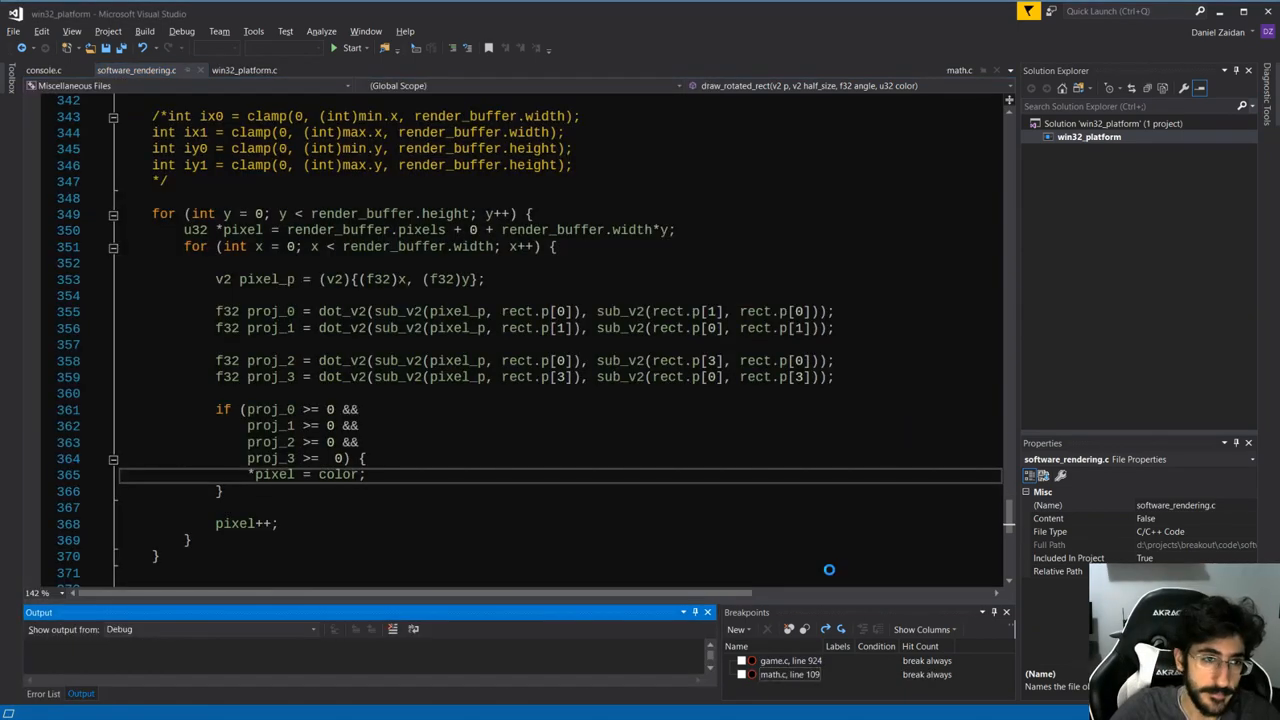
{"action": "left_click", "coordinate": [348, 48]}
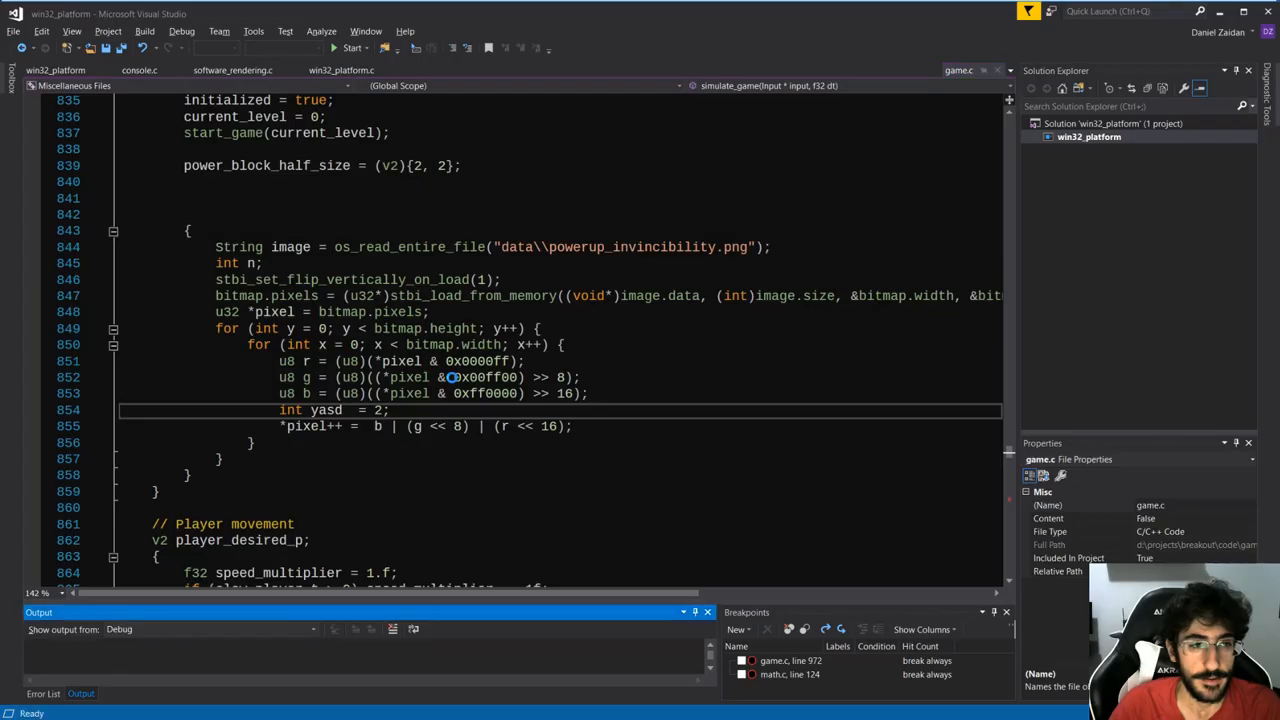
Run game.c with the invincibility power-up loaded and its red/blue bytes swapped.
{"action": "left_click", "coordinate": [346, 52]}
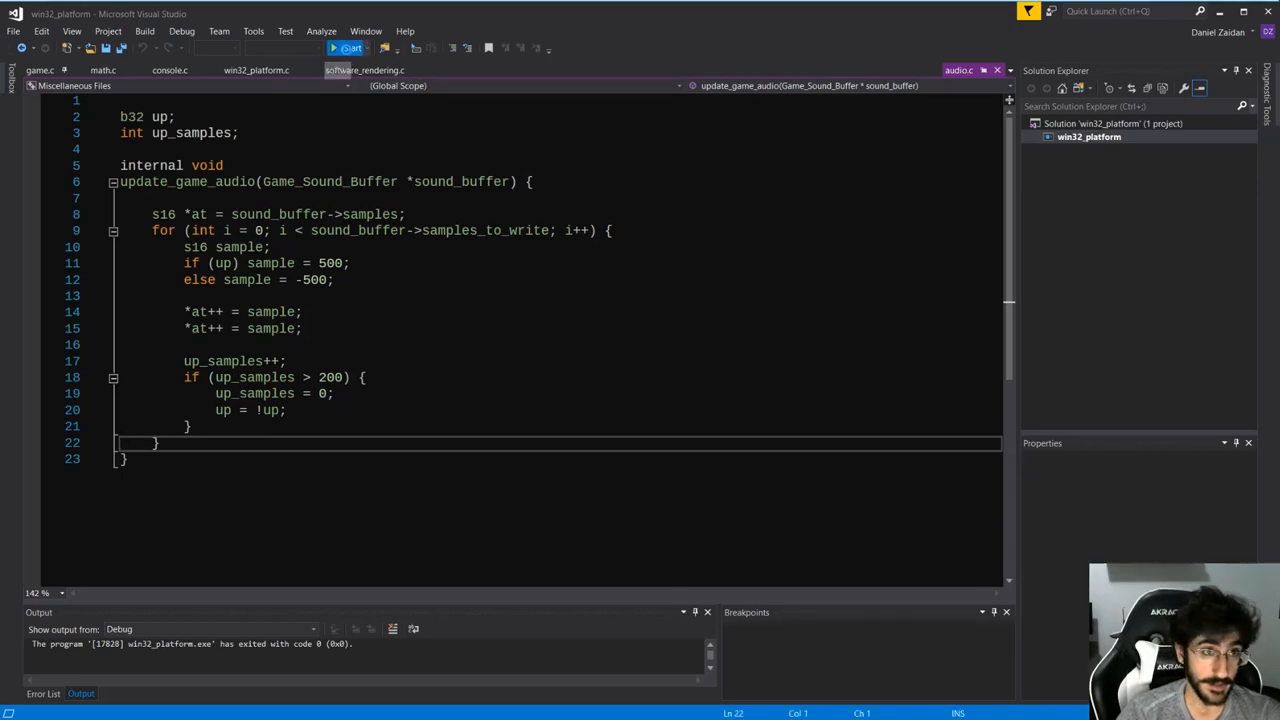
Start the game to hear update_game_audio's ±500 square wave toggling every 200 samples.
{"action": "left_click", "coordinate": [344, 50]}
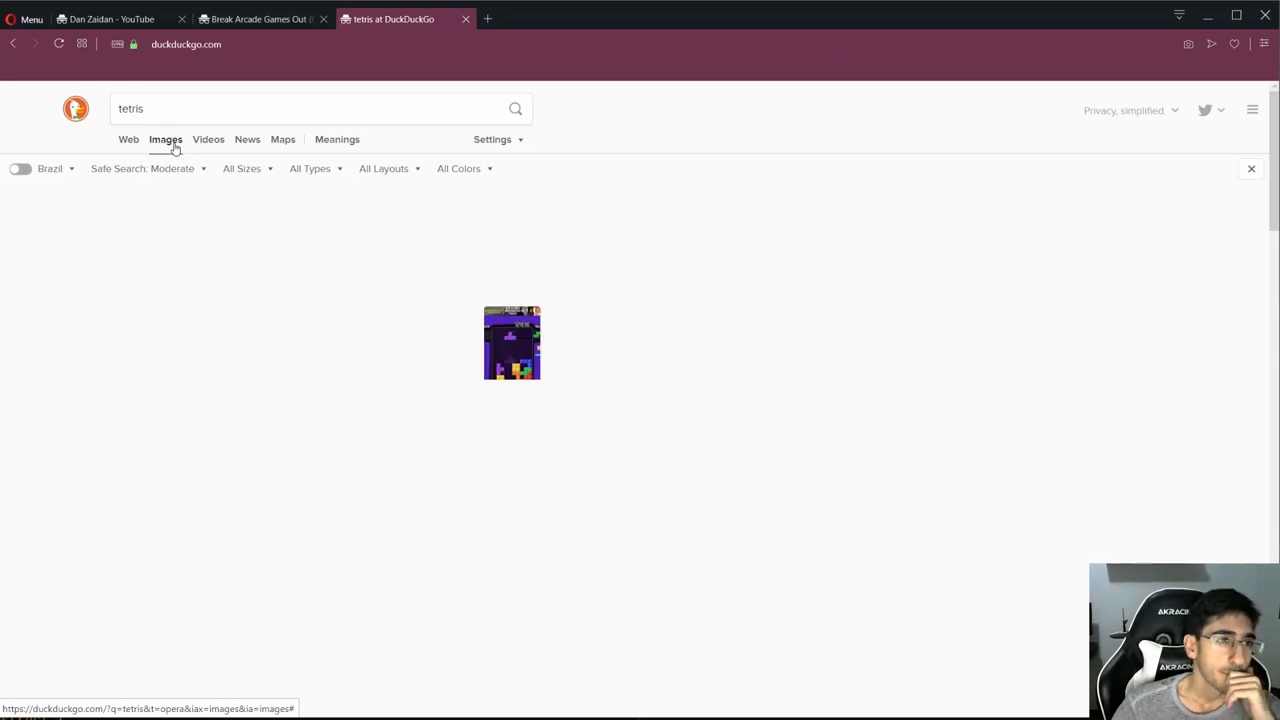
Switch the DuckDuckGo "tetris" search to the Images results.
{"action": "left_click", "coordinate": [164, 140]}
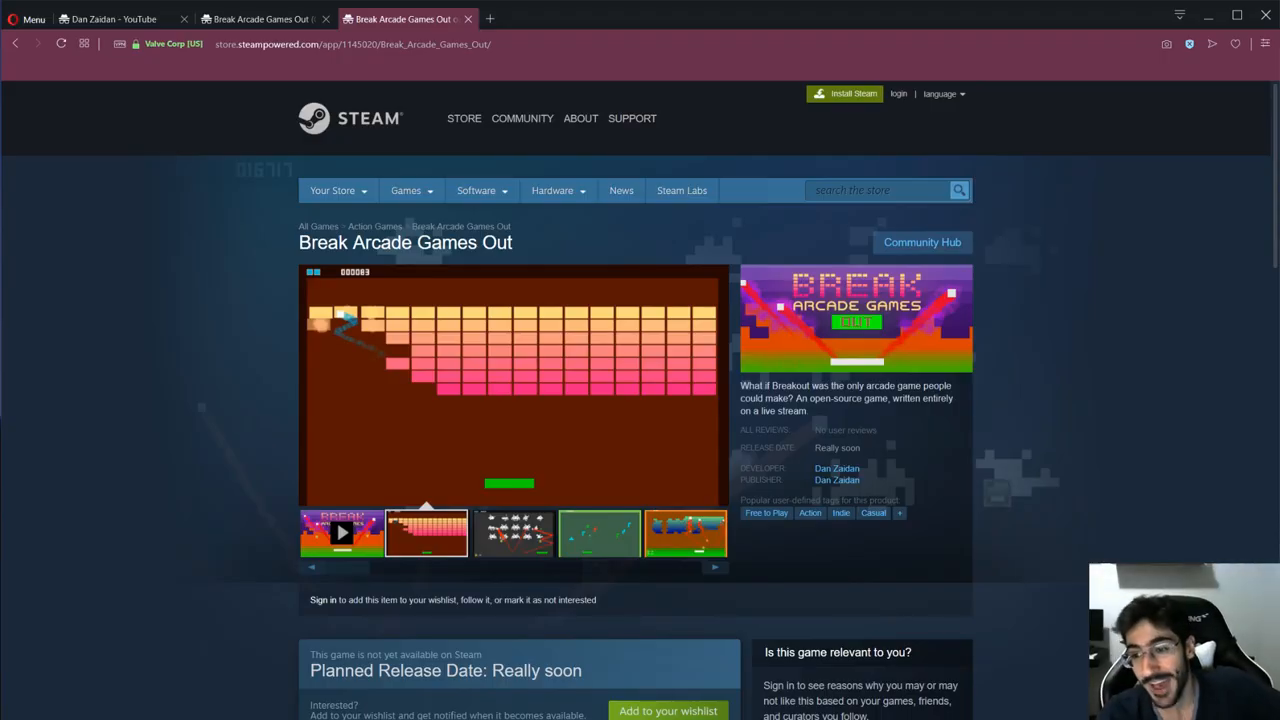
Select the third screenshot thumbnail showing the Space Invaders-style mode.
{"action": "left_click", "coordinate": [512, 532]}
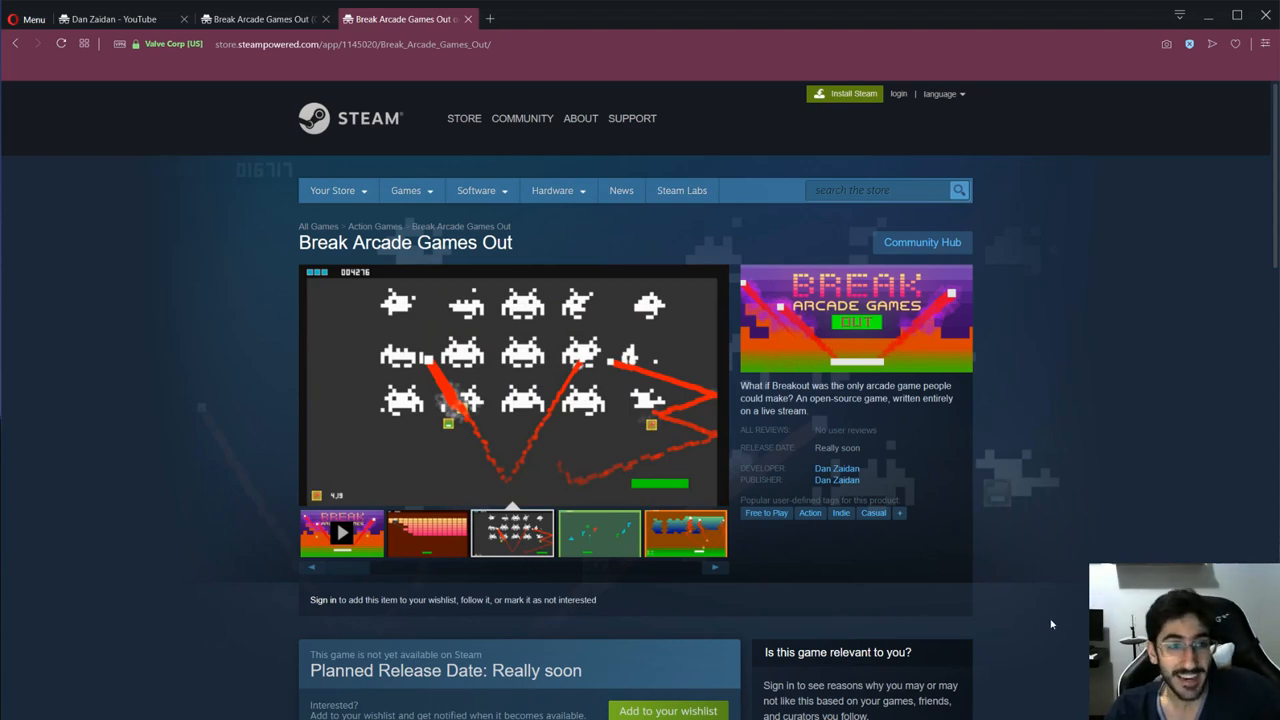
{"action": "scroll", "scroll_direction": "down", "scroll_amount": 3}
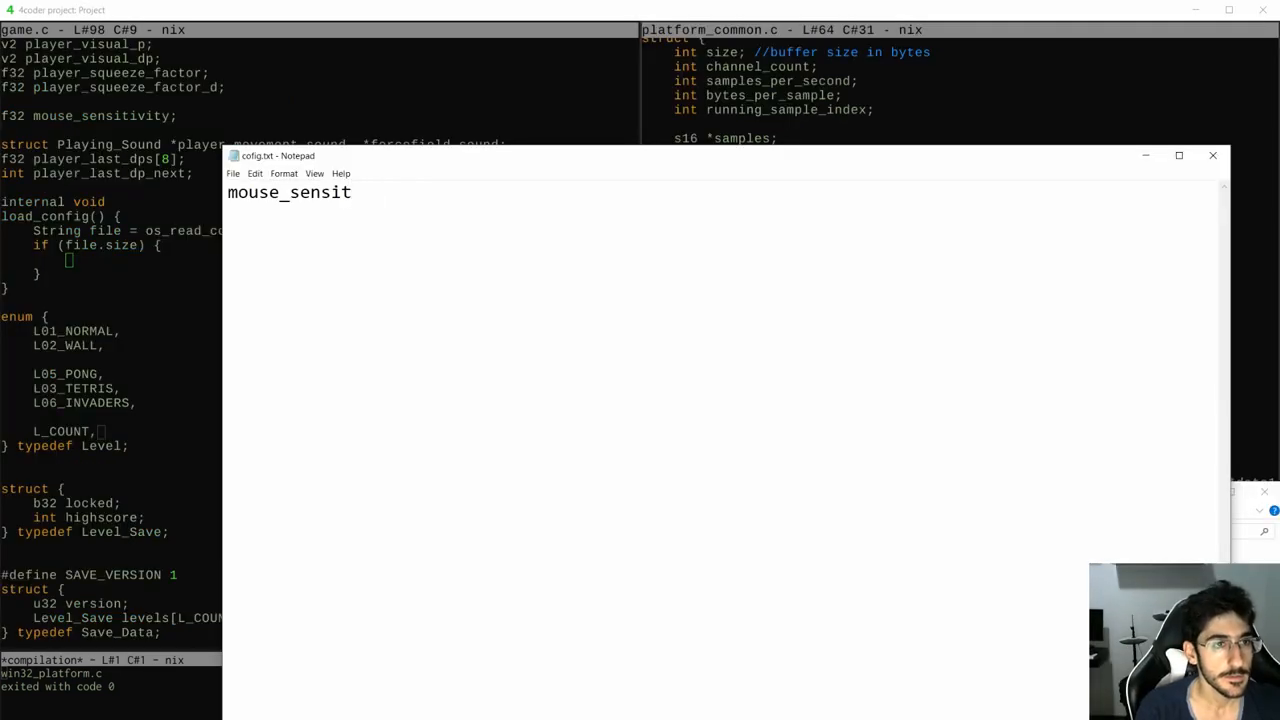
Finish the line "mouse_sensitivity = 1." in config.txt, correcting the mistyped letters.
{"action": "type", "text": "it"}
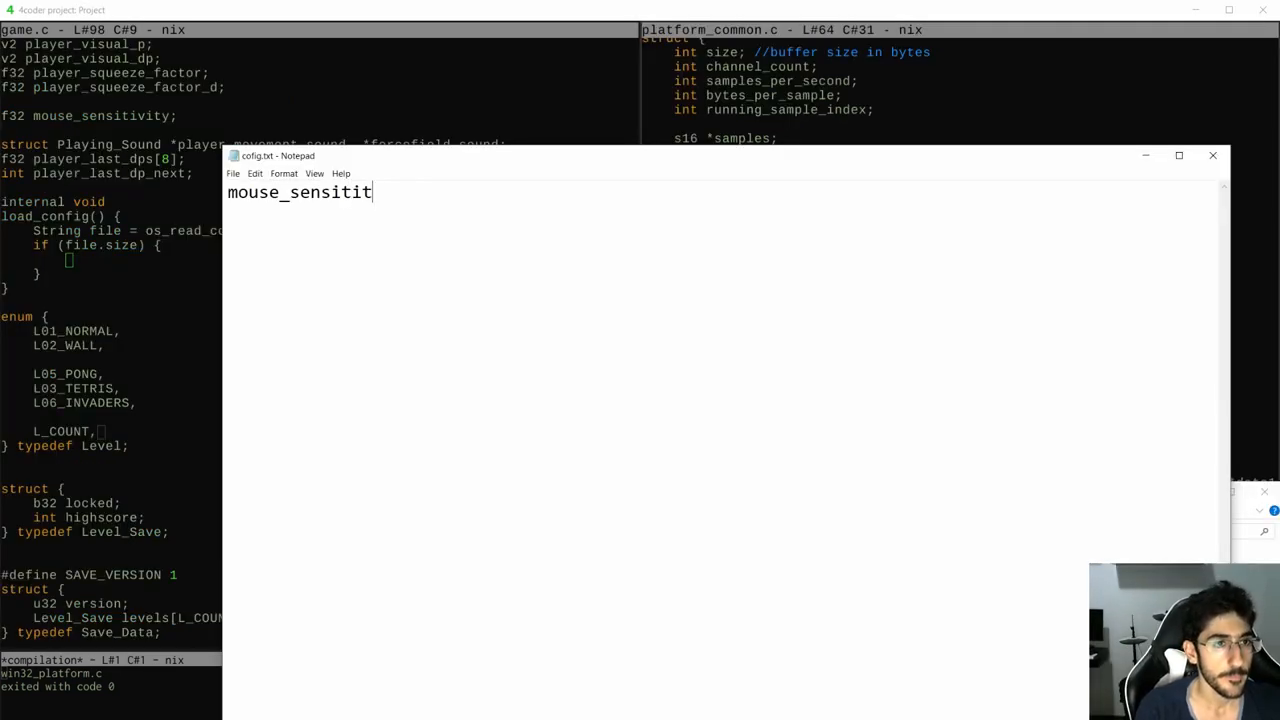
{"action": "key", "text": "BackSpace"}
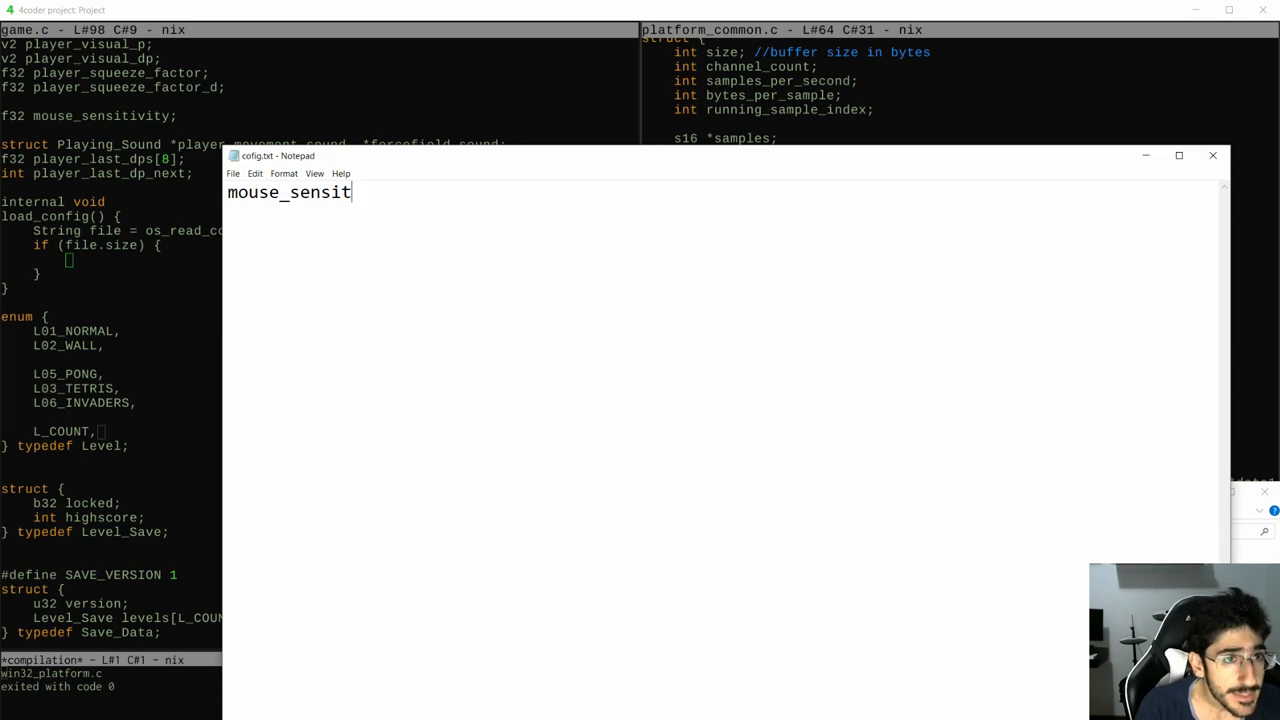
{"action": "type", "text": "ivity ="}
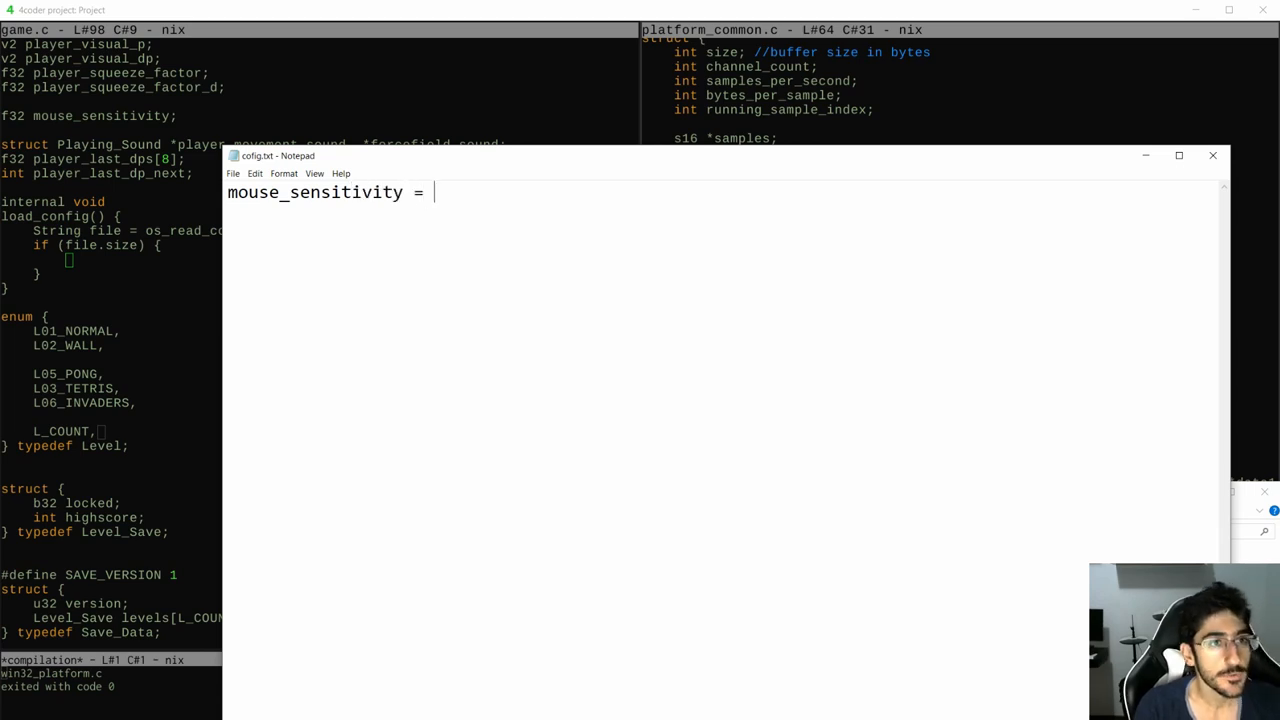
{"action": "type", "text": "1."}
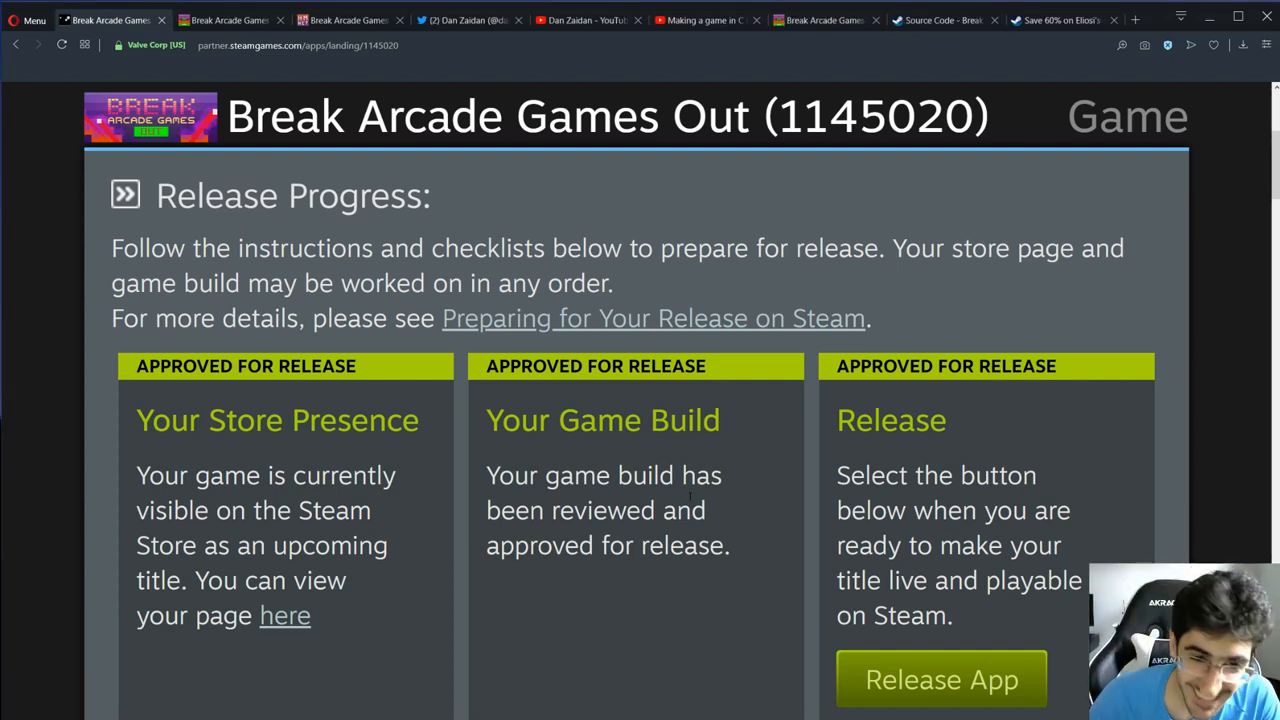
{"action": "mouse_move", "coordinate": [922, 680]}
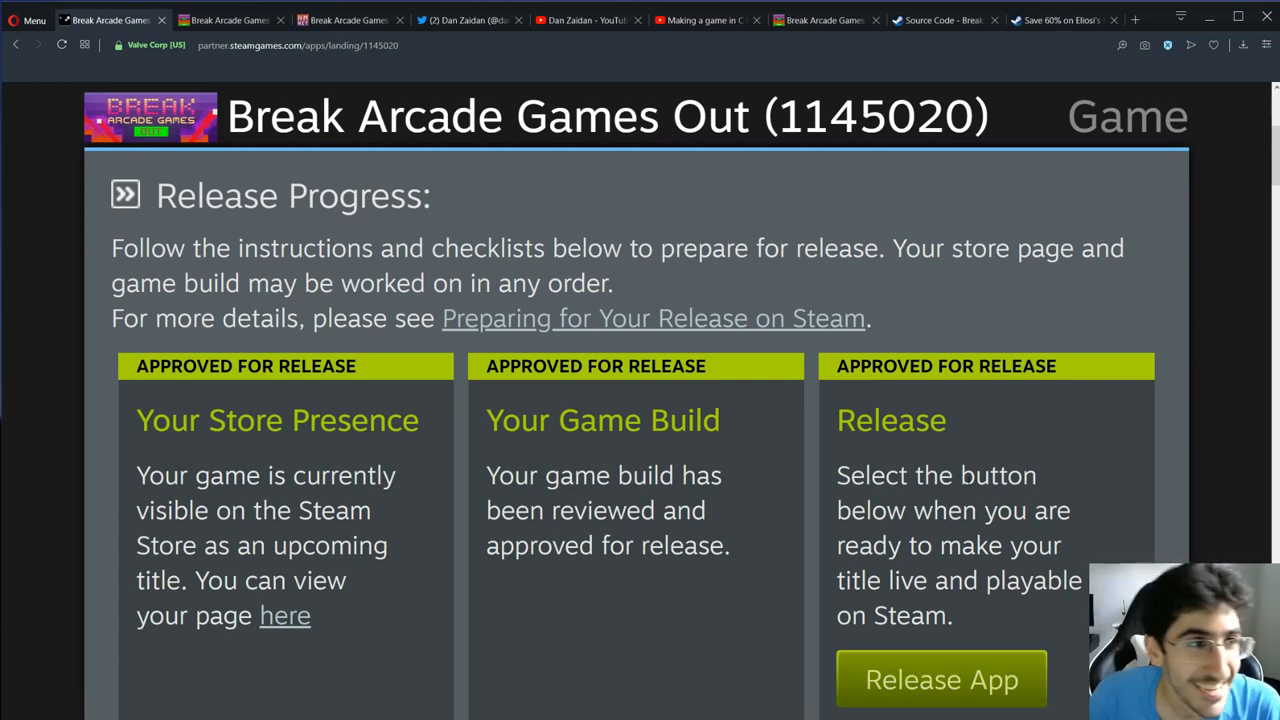
{"action": "mouse_move", "coordinate": [976, 642]}
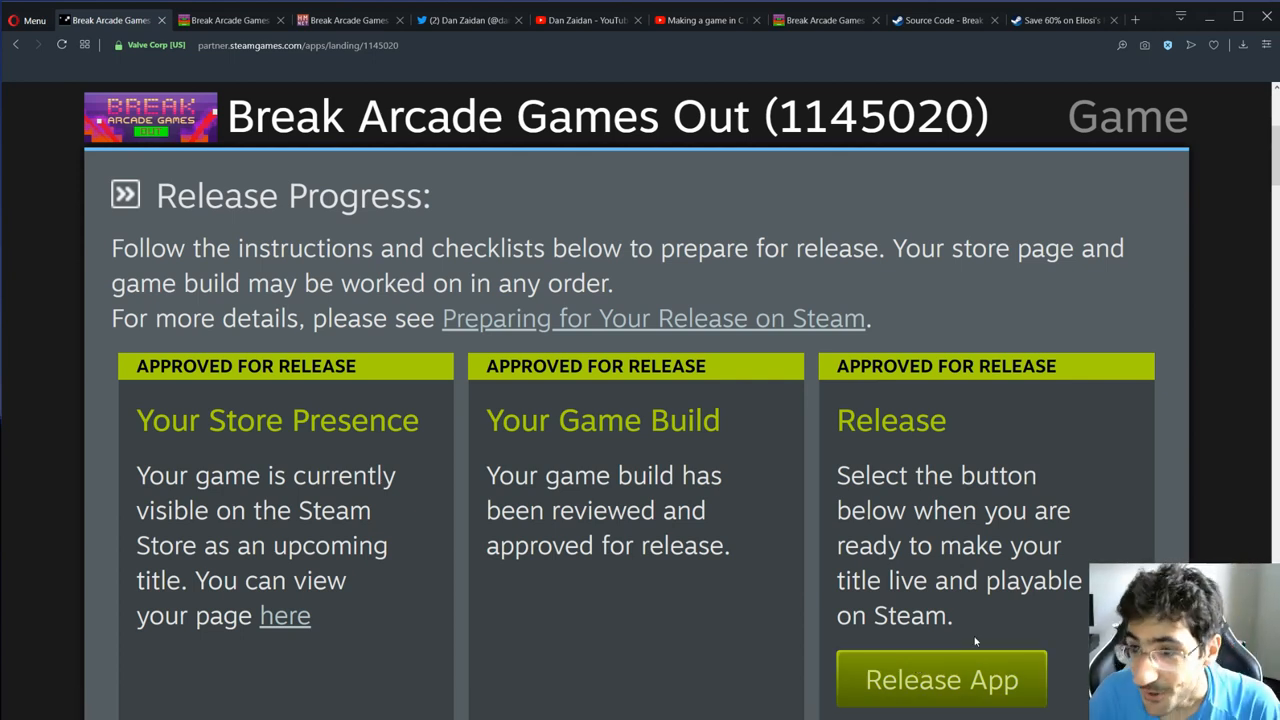
{"action": "mouse_move", "coordinate": [960, 680]}
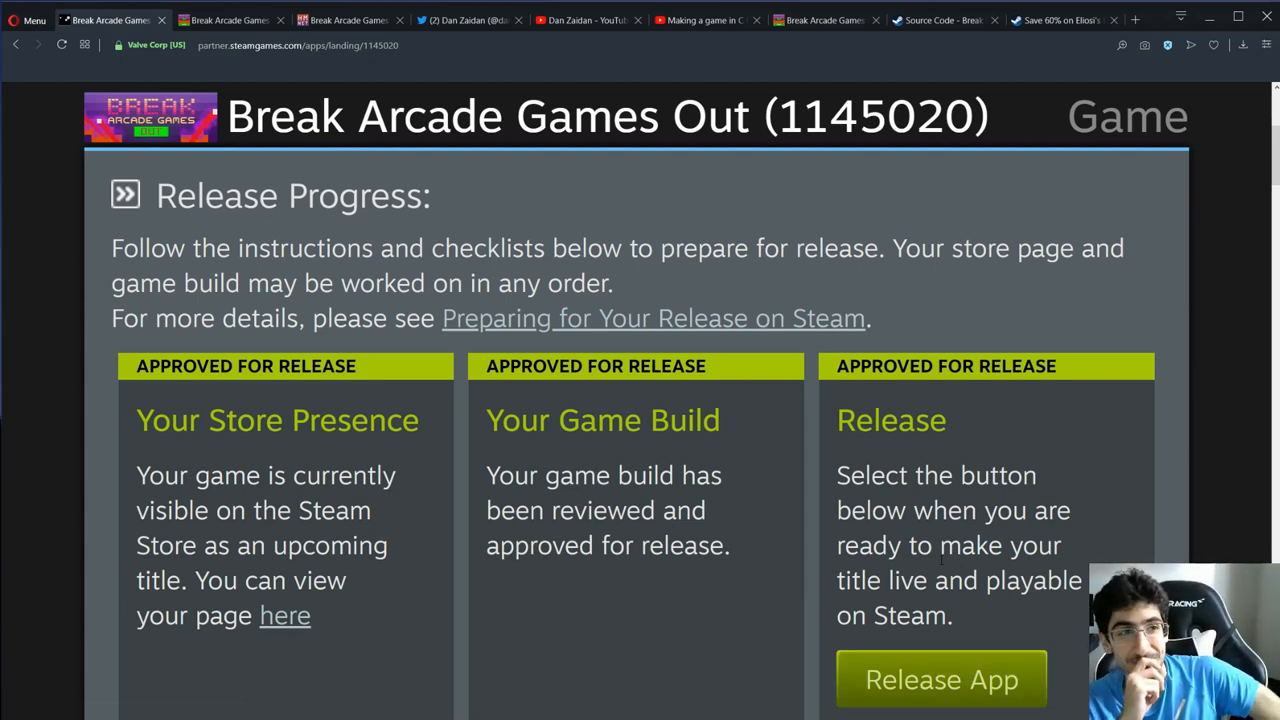
Scroll the Release Progress page to the Publish as Released warning below Release App.
{"action": "scroll", "scroll_direction": "down", "scroll_amount": 3}
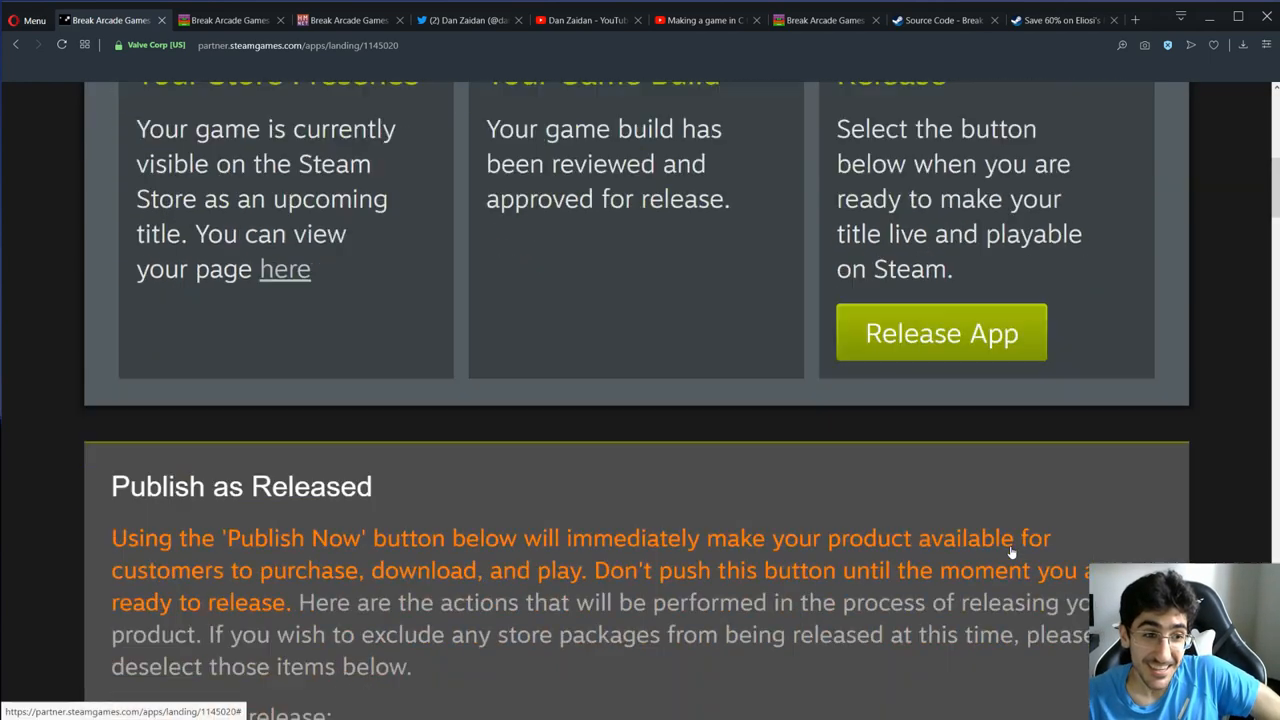
{"action": "scroll", "scroll_direction": "up", "scroll_amount": 3}
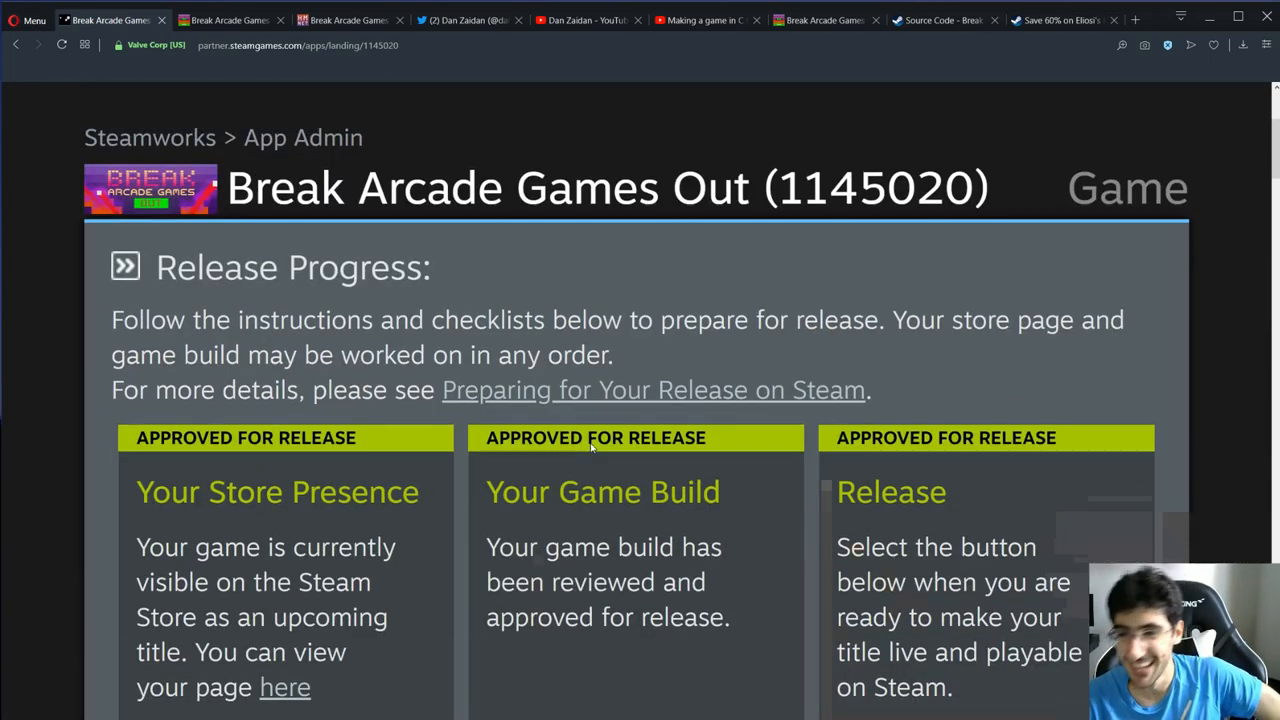
{"action": "scroll", "scroll_direction": "down", "scroll_amount": 3}
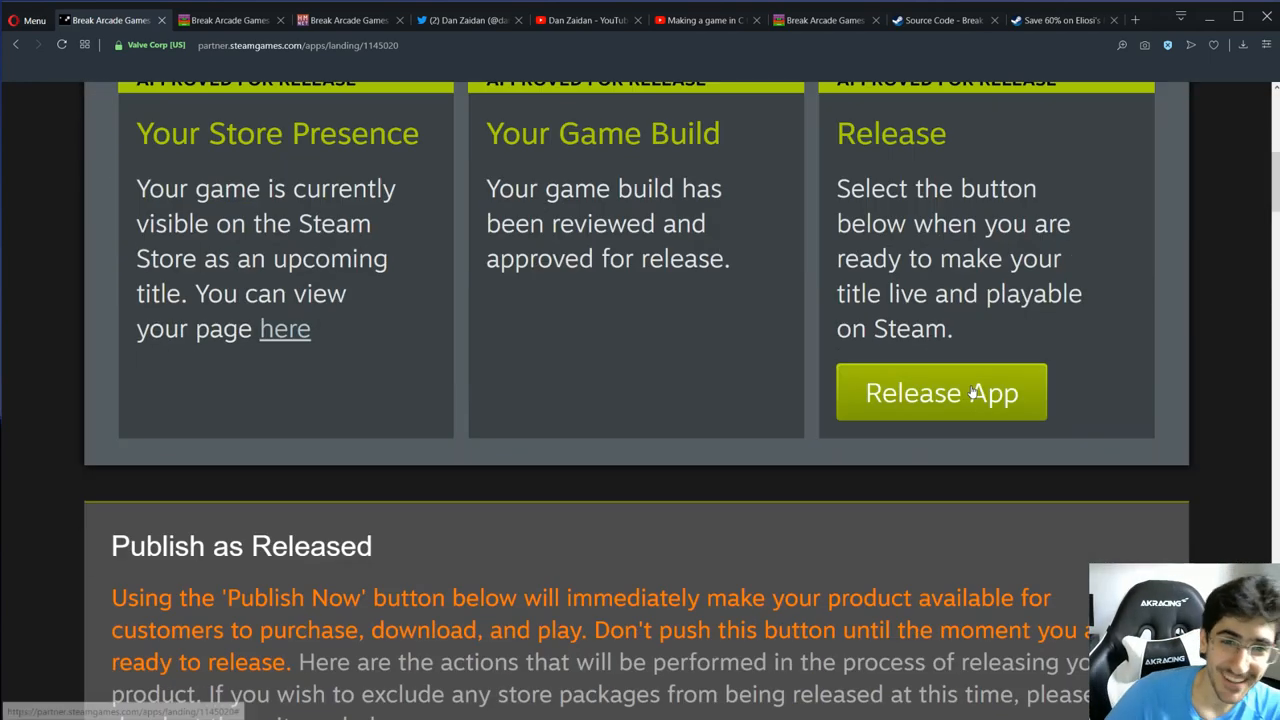